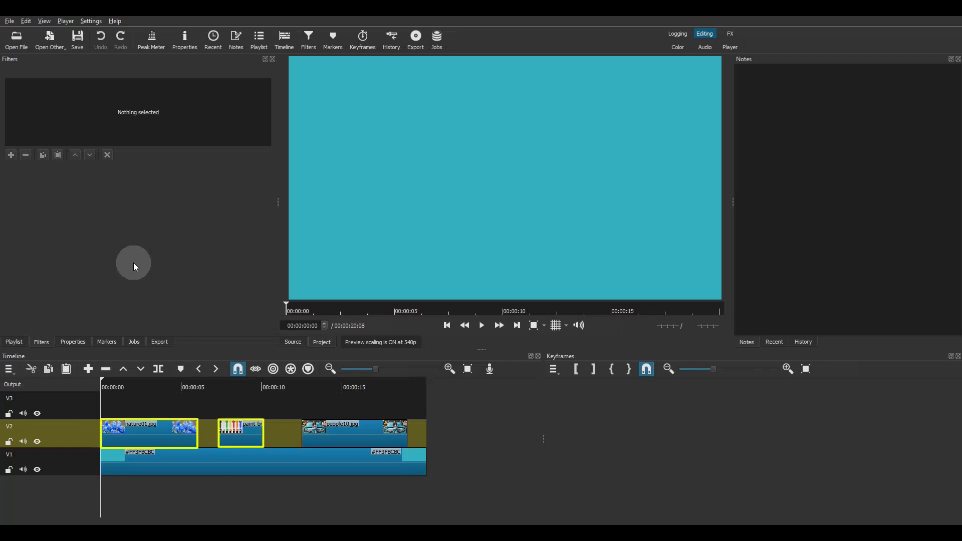
# Select the nature01.jpg clip so its four filters are listed
pyautogui.click(149, 435)
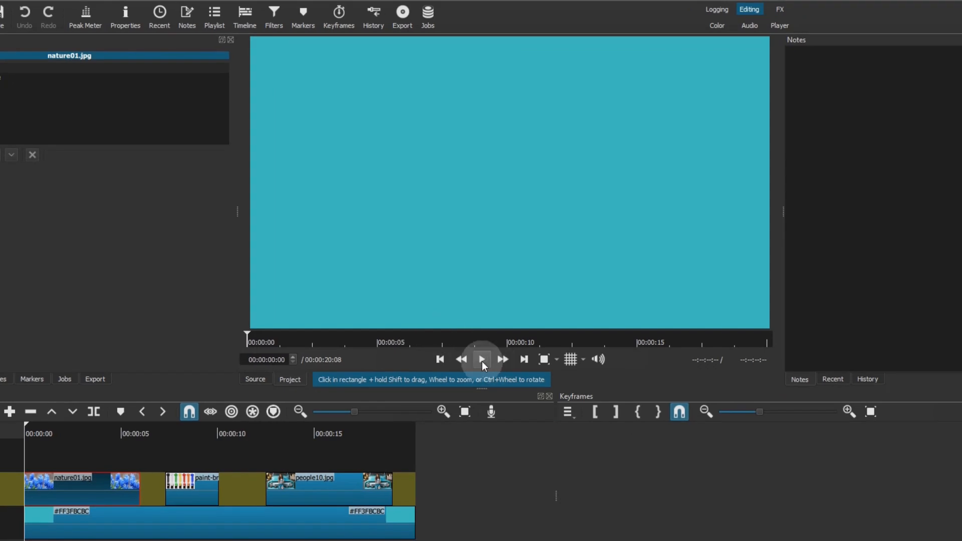
pyautogui.click(482, 359)
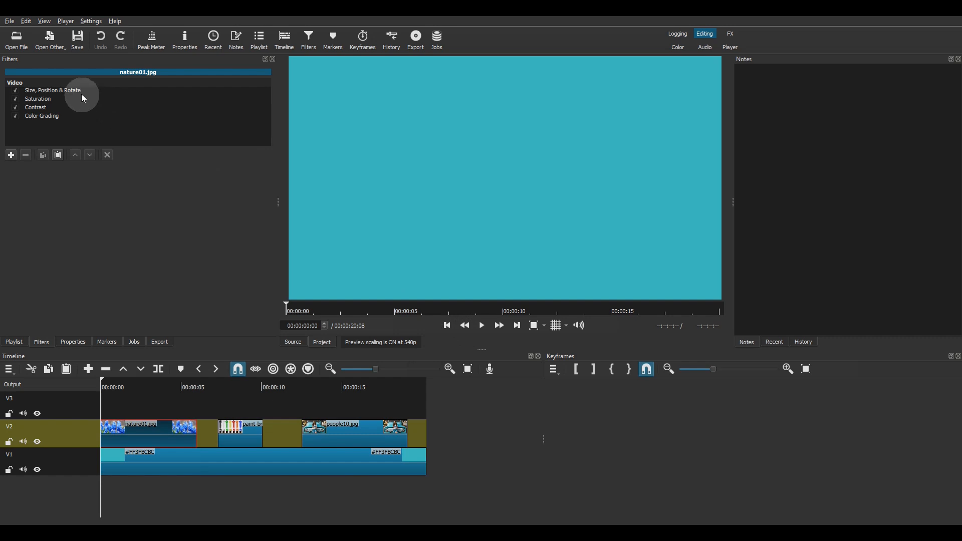
# Show nature01.jpg's Size, Position & Rotate settings (0, -1,080, 1920×1080) and its keyframes
pyautogui.click(54, 90)
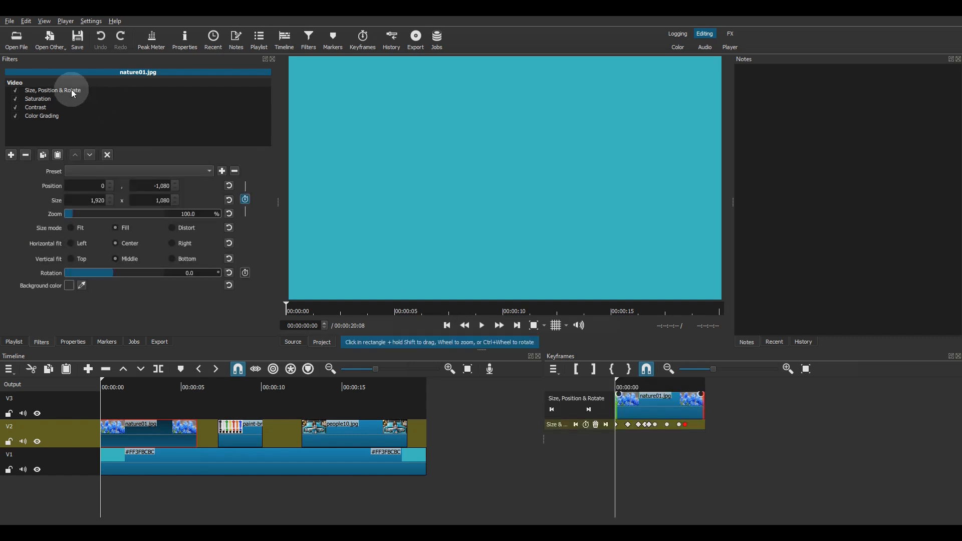
pyautogui.click(52, 90)
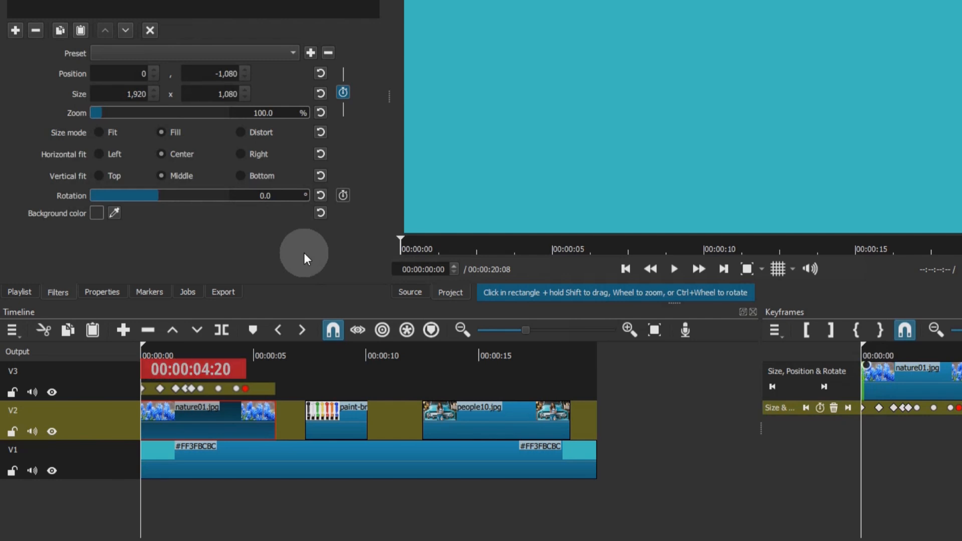
pyautogui.click(336, 420)
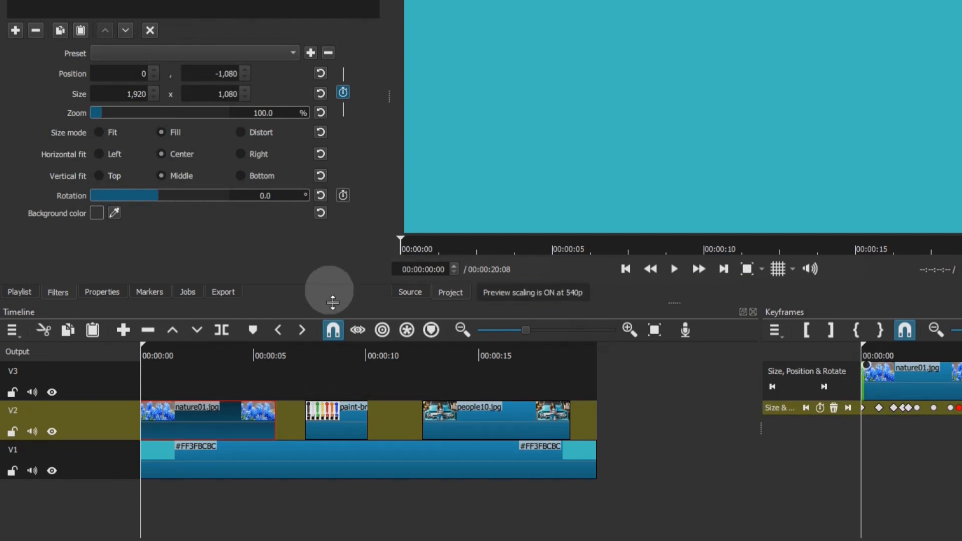
# Lengthen the paint-brush clip to about 4 s 12 frames, nearly reaching people10.jpg
pyautogui.moveTo(368, 420); pyautogui.dragTo(439, 420)
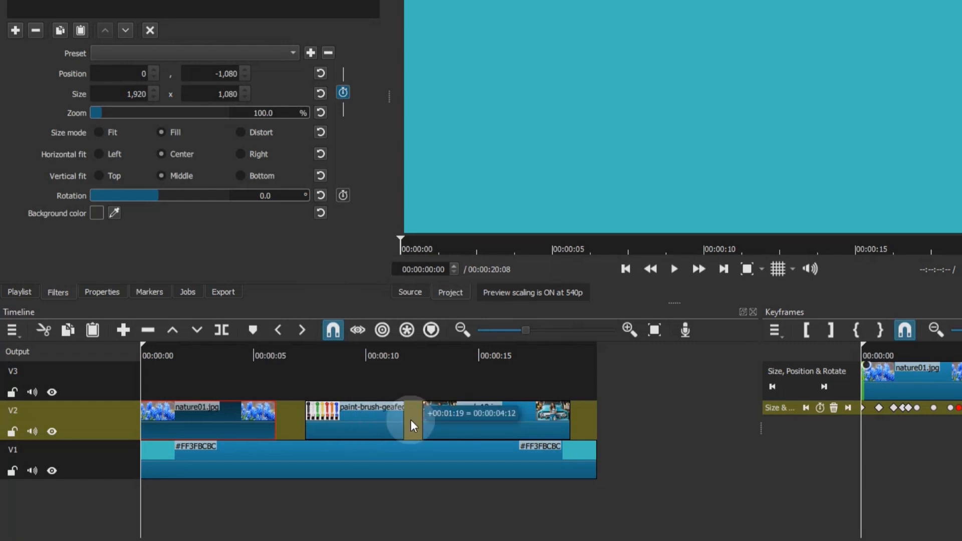
pyautogui.moveTo(411, 423); pyautogui.dragTo(423, 423)
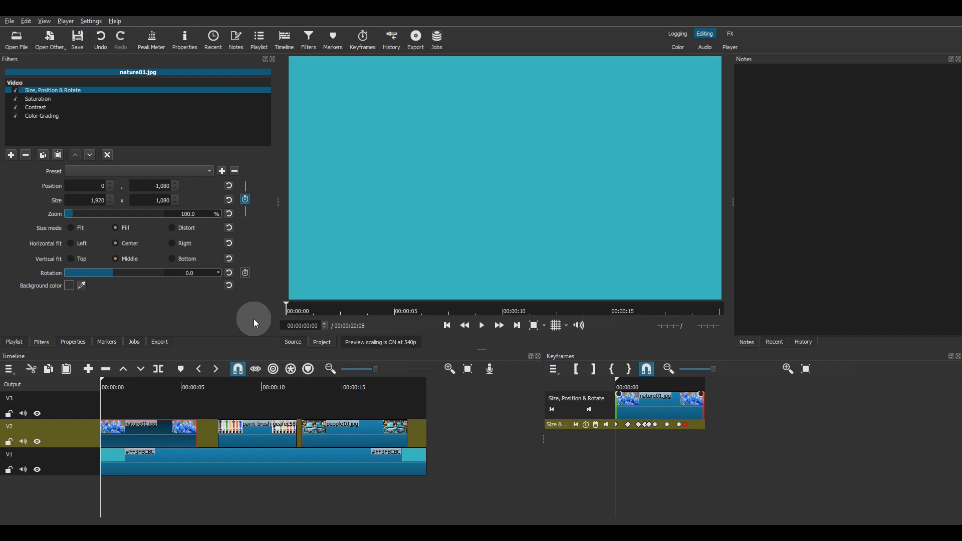
pyautogui.moveTo(256, 320)
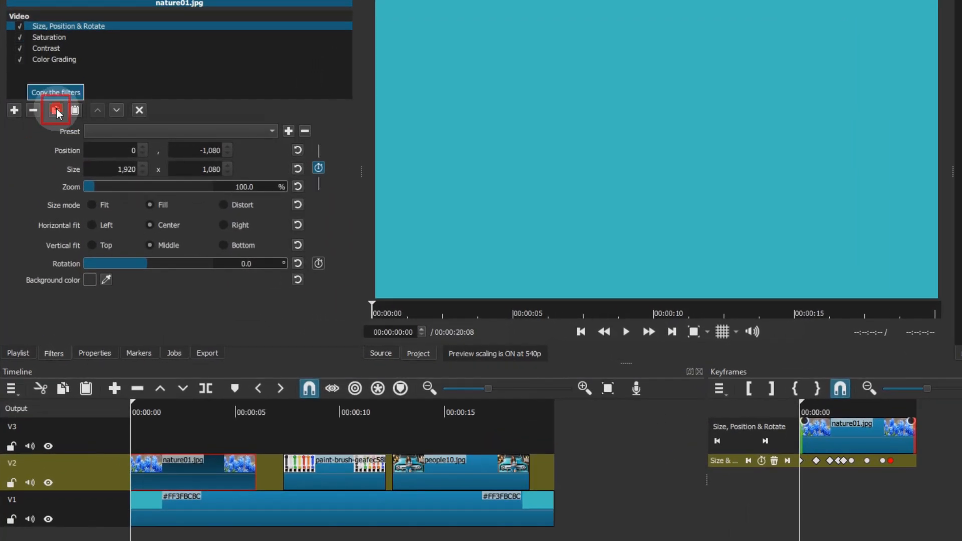
# Copy all four nature01.jpg filters, including keyframed Size, Position & Rotate, onto the paint-brush clip
pyautogui.click(55, 111)
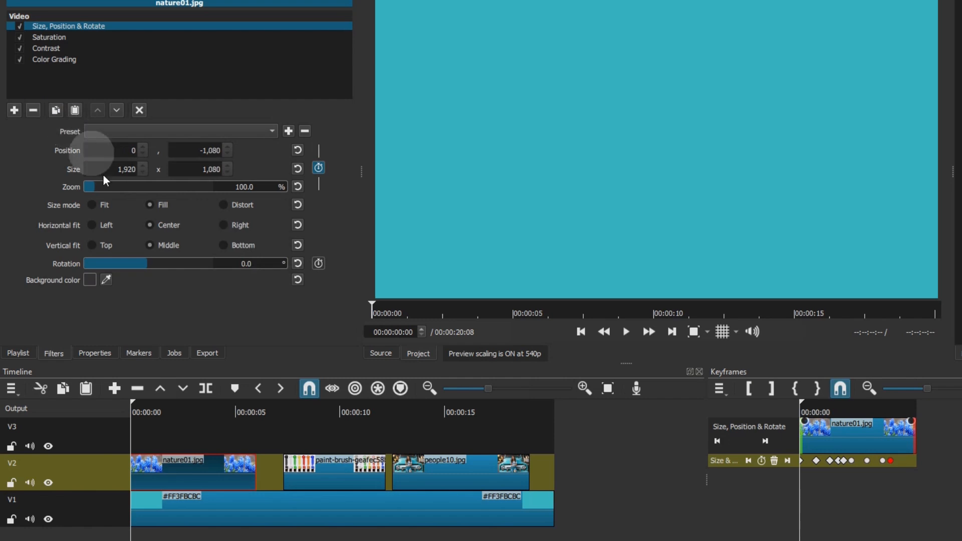
pyautogui.click(335, 472)
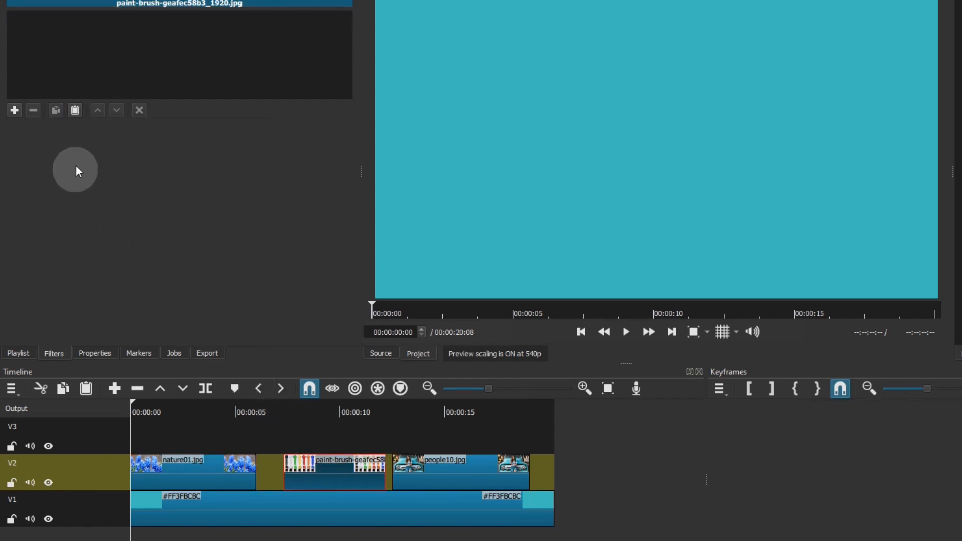
pyautogui.moveTo(75, 110)
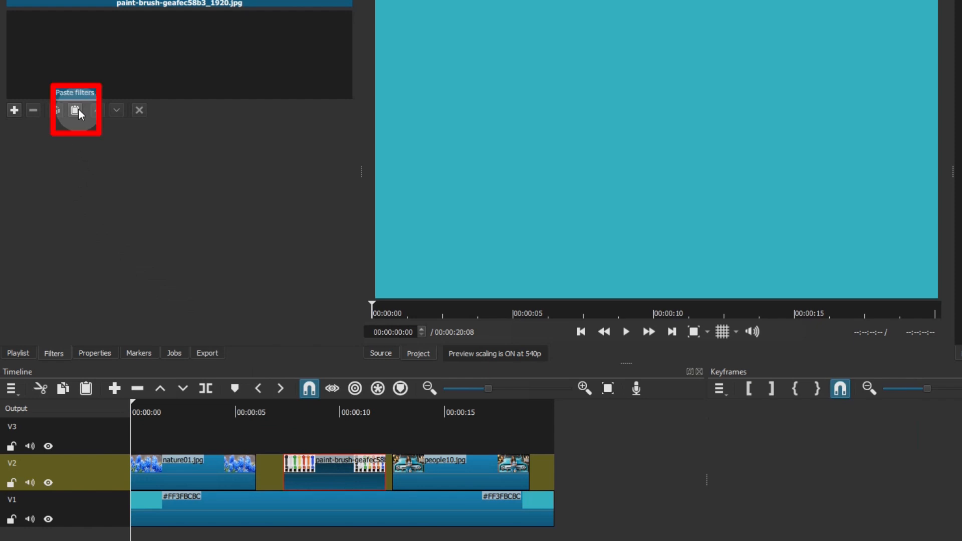
pyautogui.click(76, 110)
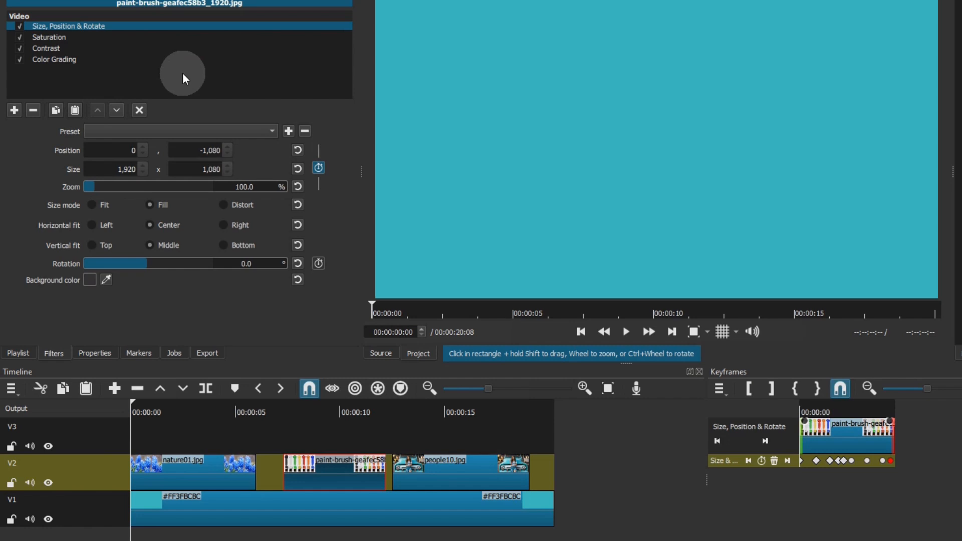
# Remove the pasted Size, Position & Rotate filter from the paint-brush clip and return to nature01.jpg
pyautogui.click(33, 111)
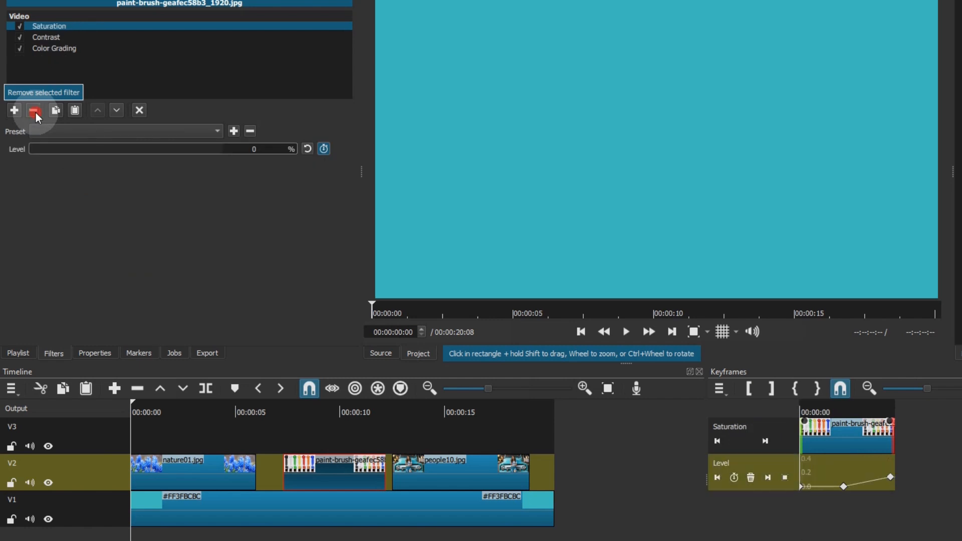
pyautogui.click(34, 110)
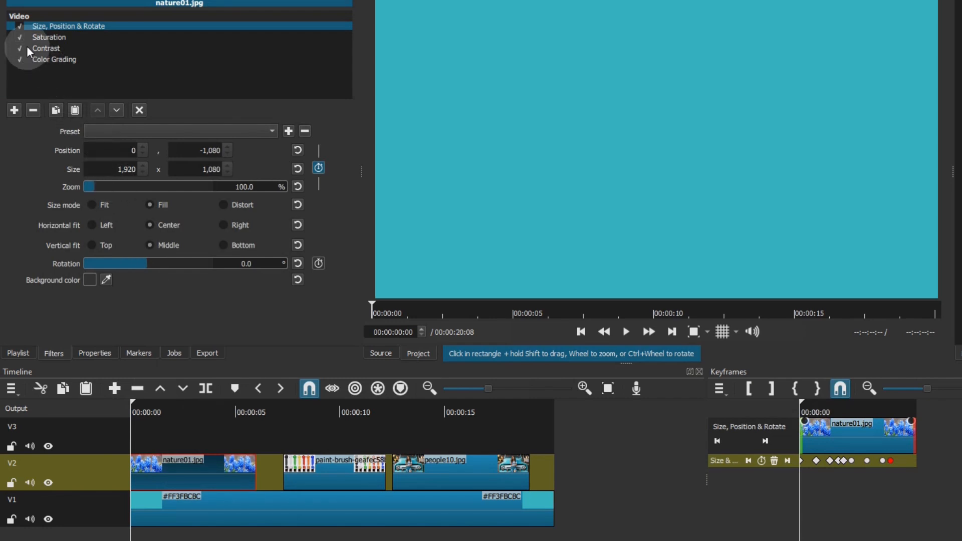
# Switch off Contrast on nature01.jpg and paste the remaining three filters onto the paint-brush clip
pyautogui.click(47, 48)
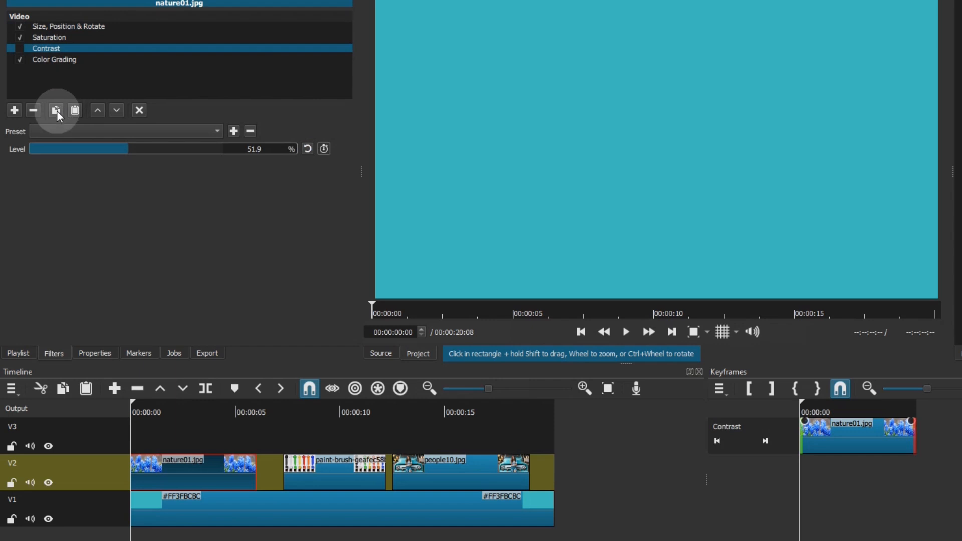
pyautogui.moveTo(55, 110)
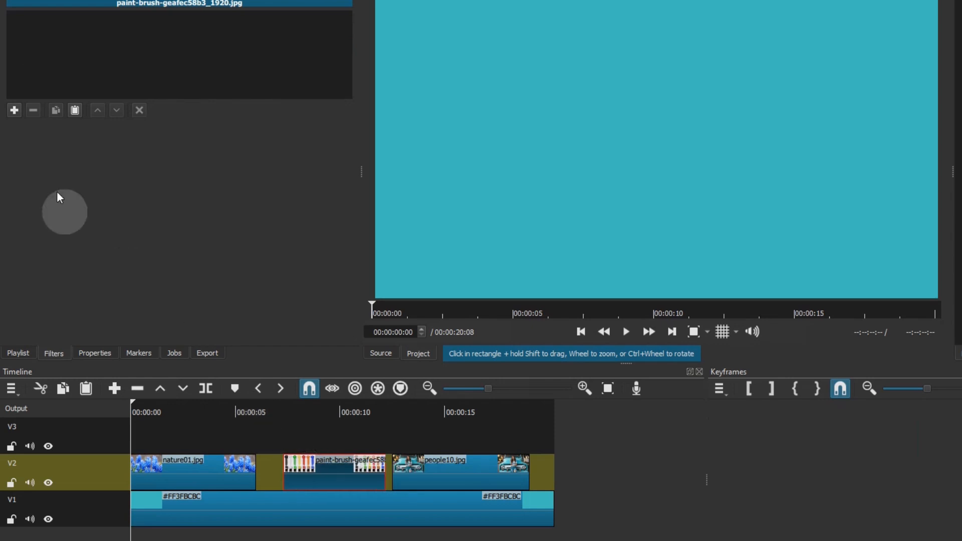
pyautogui.moveTo(75, 110)
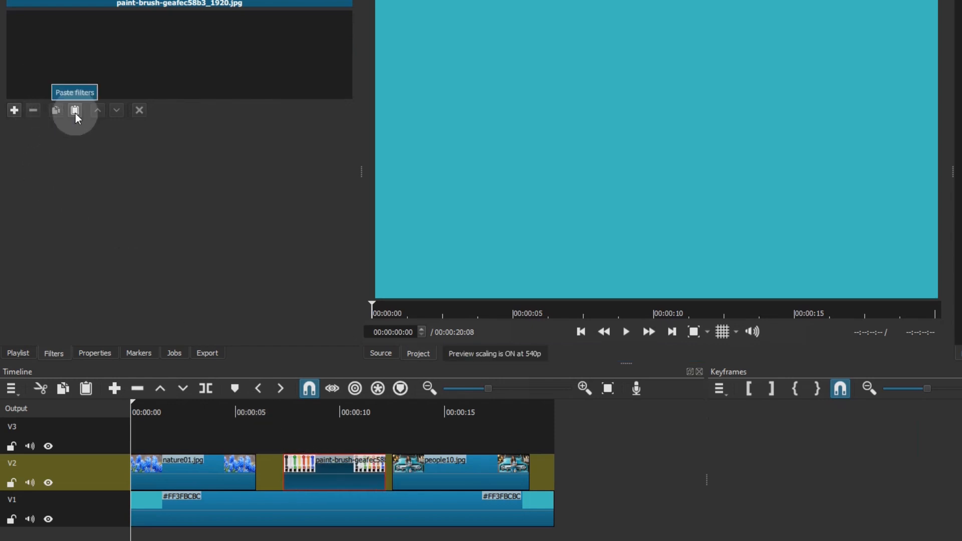
pyautogui.click(75, 111)
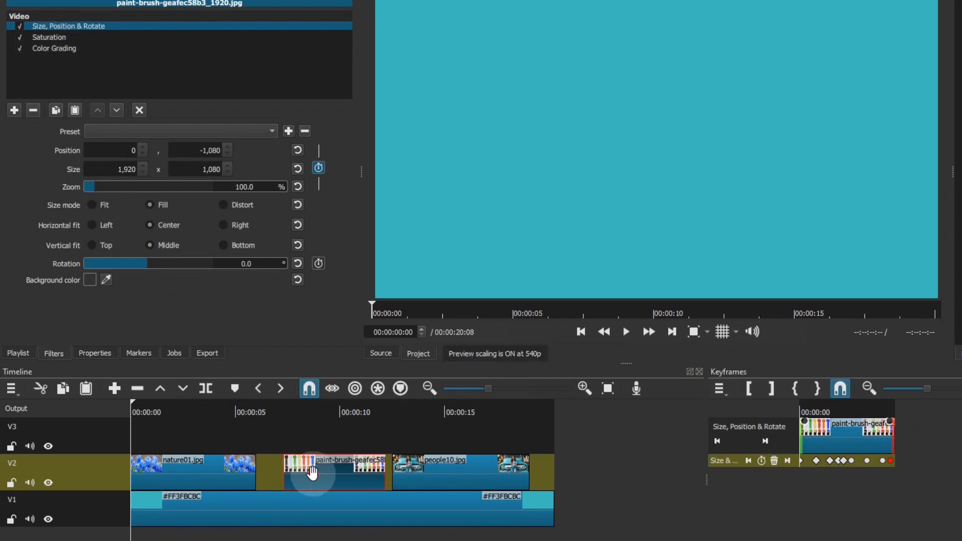
pyautogui.click(624, 332)
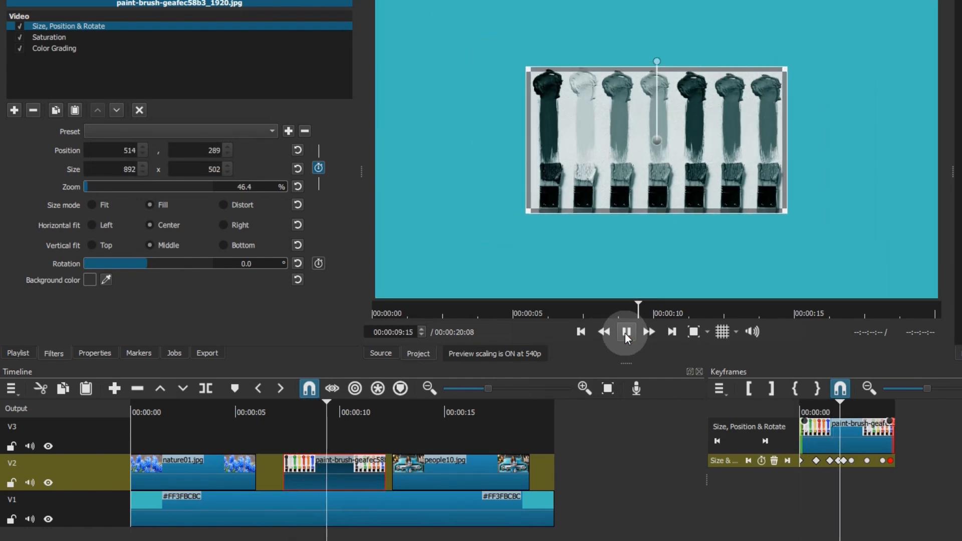
pyautogui.click(625, 332)
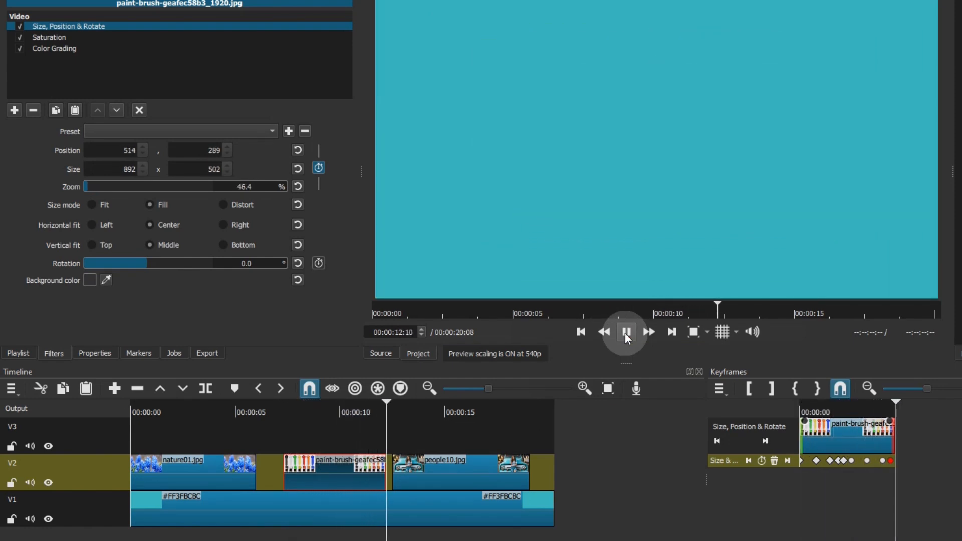
pyautogui.click(626, 331)
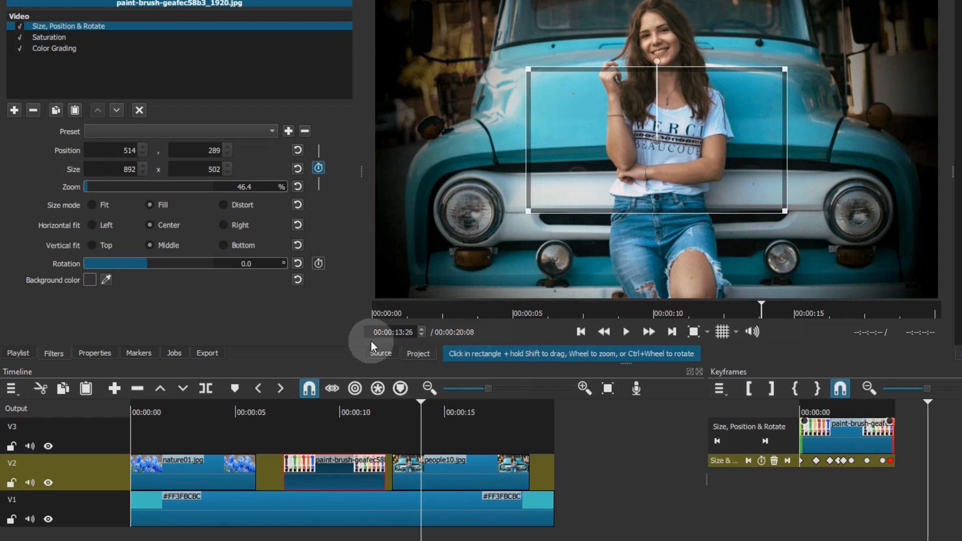
pyautogui.click(440, 466)
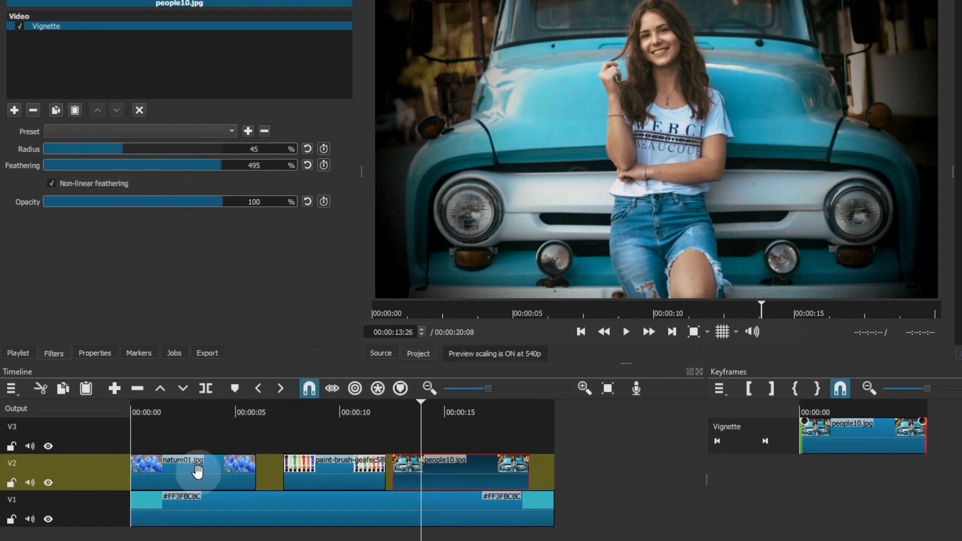
# Show nature01.jpg's filter list again, Contrast still switched off
pyautogui.click(193, 471)
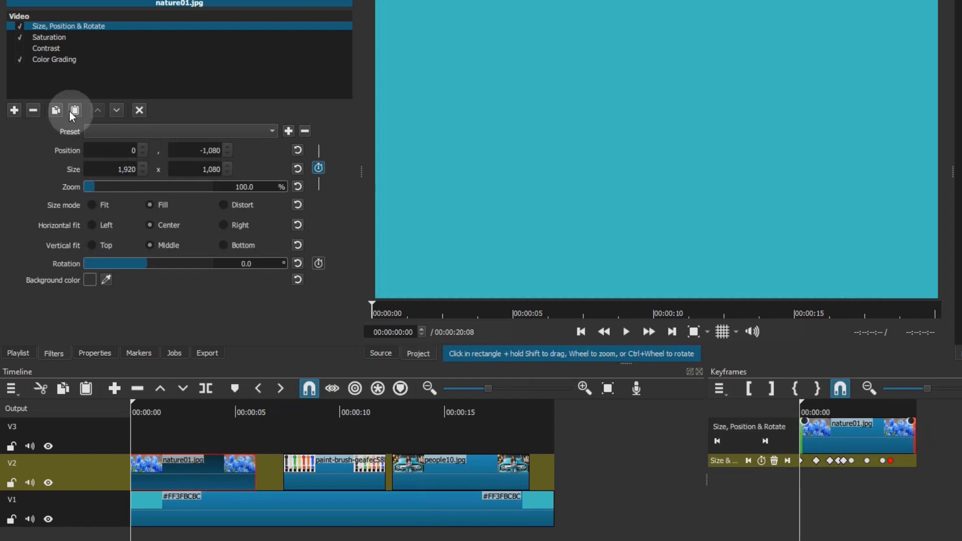